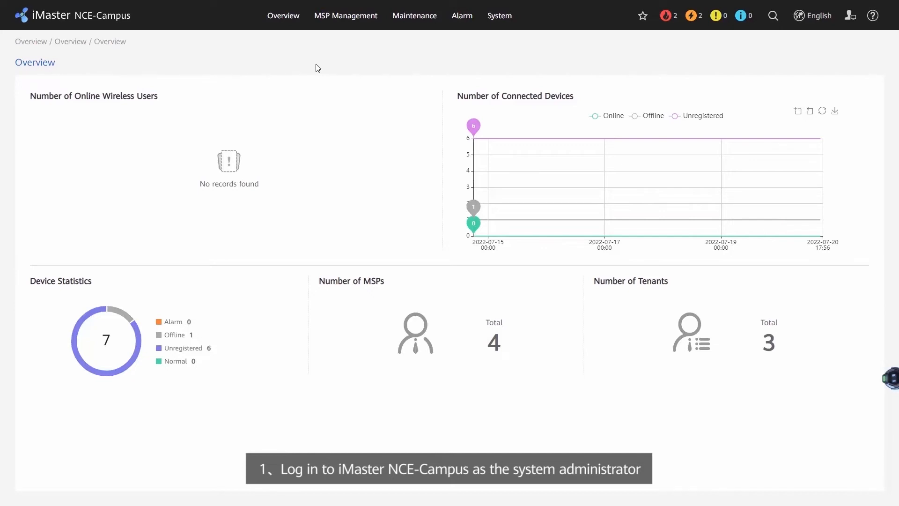
- Go to User Management's user groups list and begin a new group in Default Workgroup
click(498, 15)
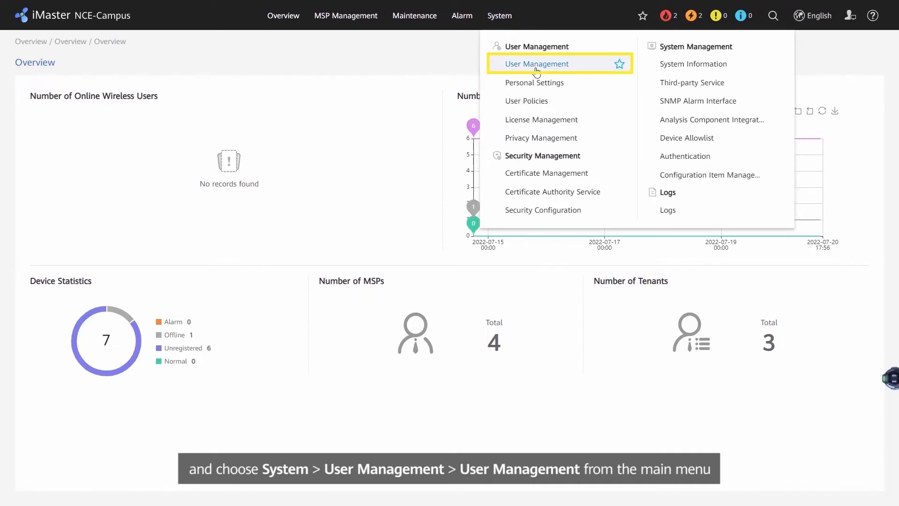
click(537, 64)
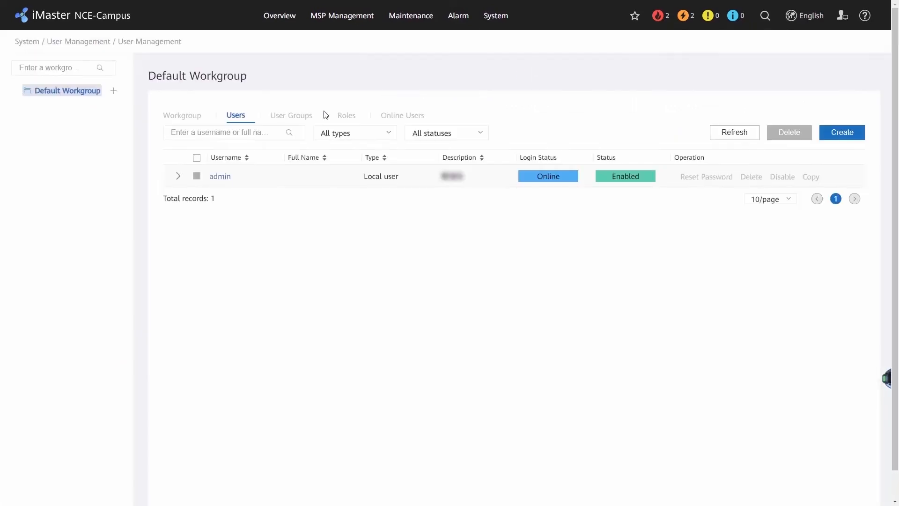
click(291, 115)
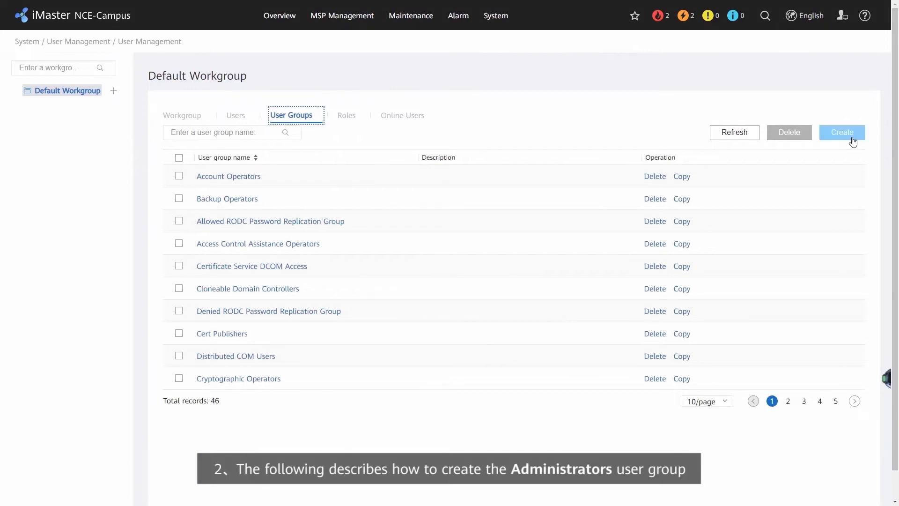
click(842, 132)
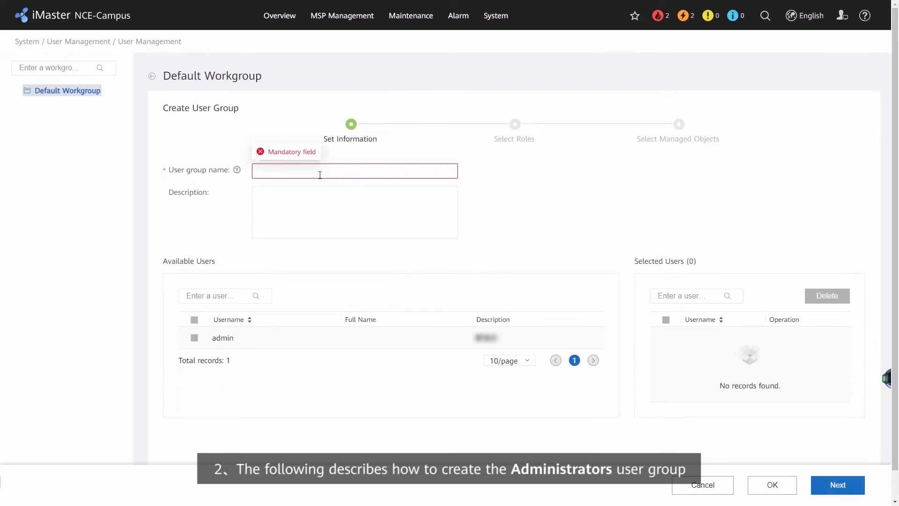
- Create the 'Administrators' group with its roles and all resources, confirming the warning
text(Administrators)
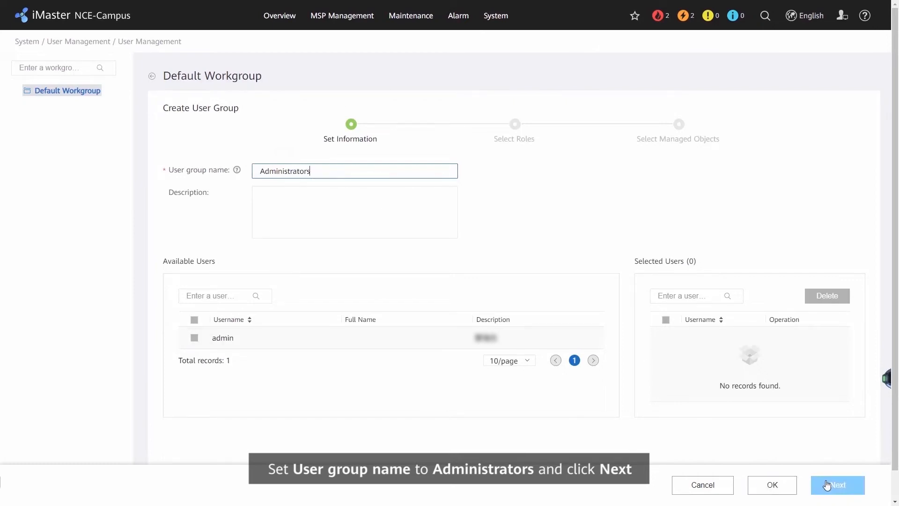
click(837, 485)
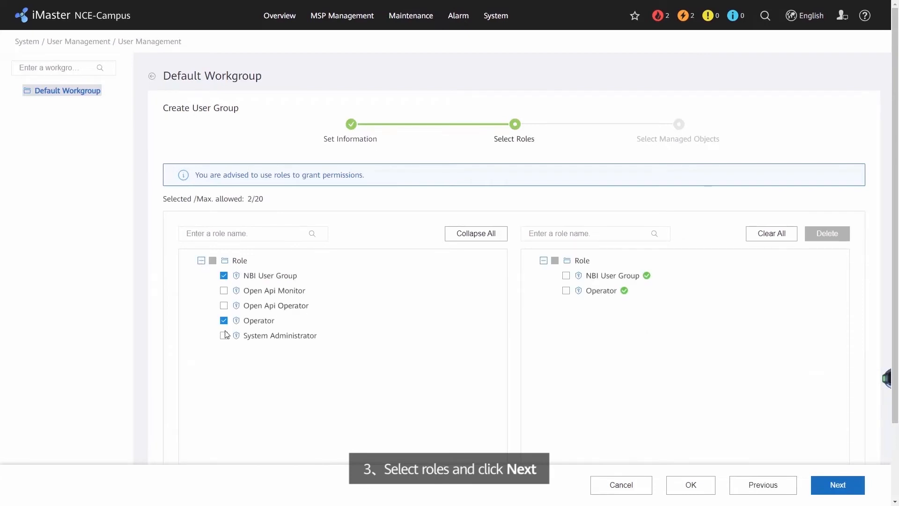
click(837, 484)
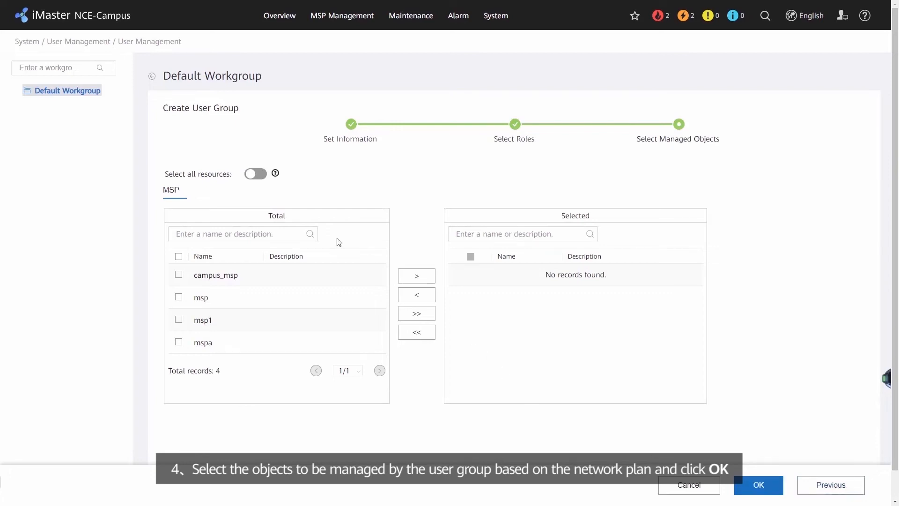
click(255, 173)
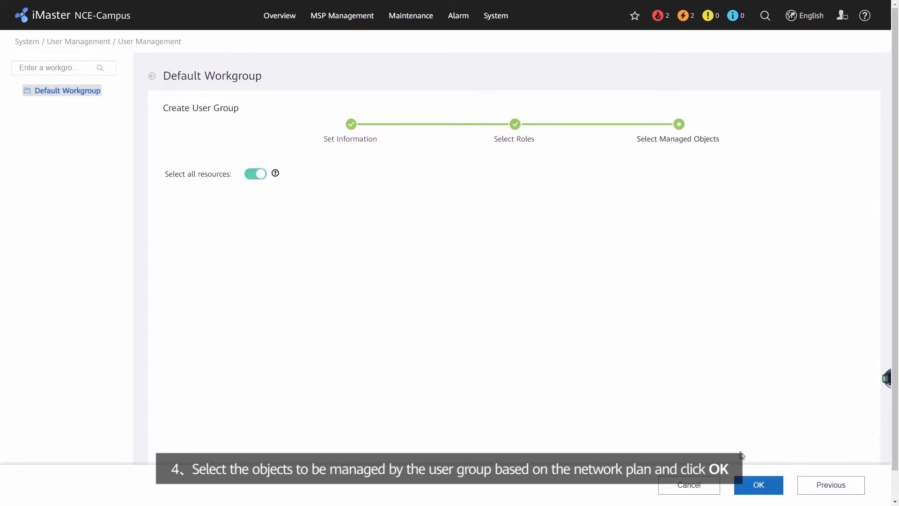
click(758, 485)
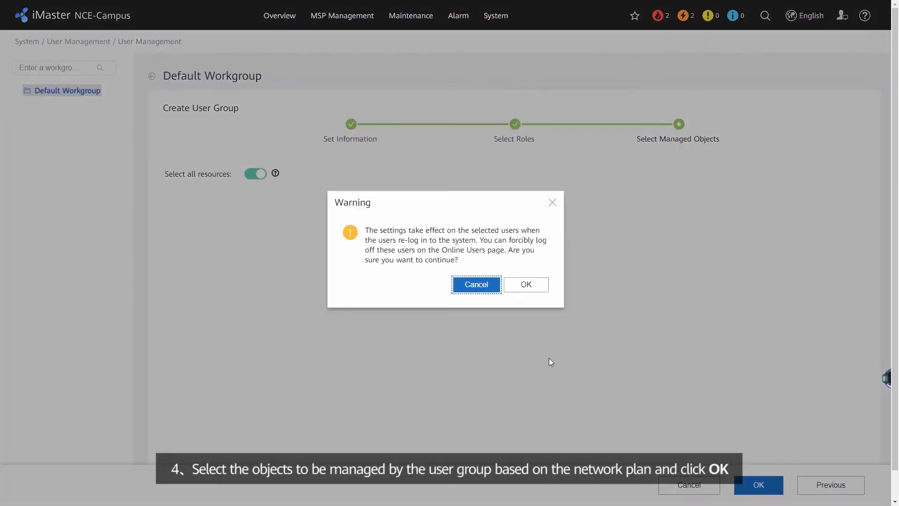
click(525, 284)
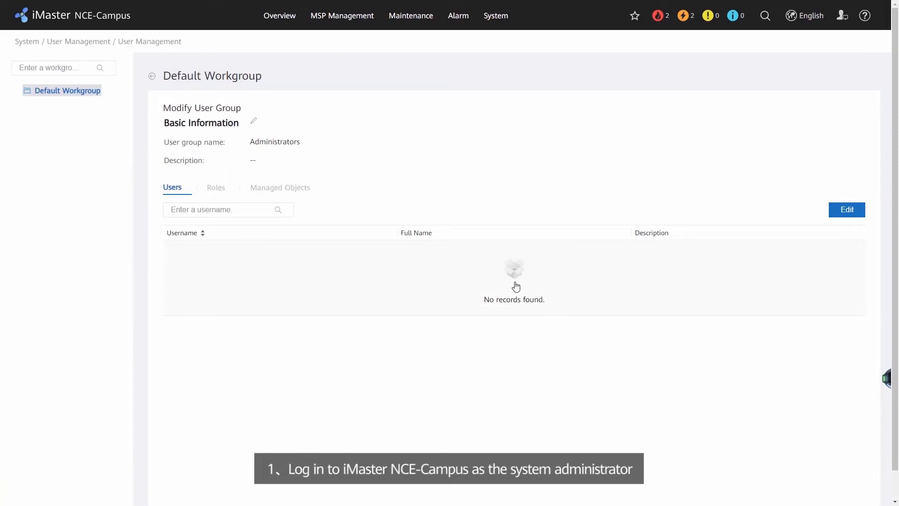
- Go to System > System Management > Authentication for remote authentication settings
click(496, 16)
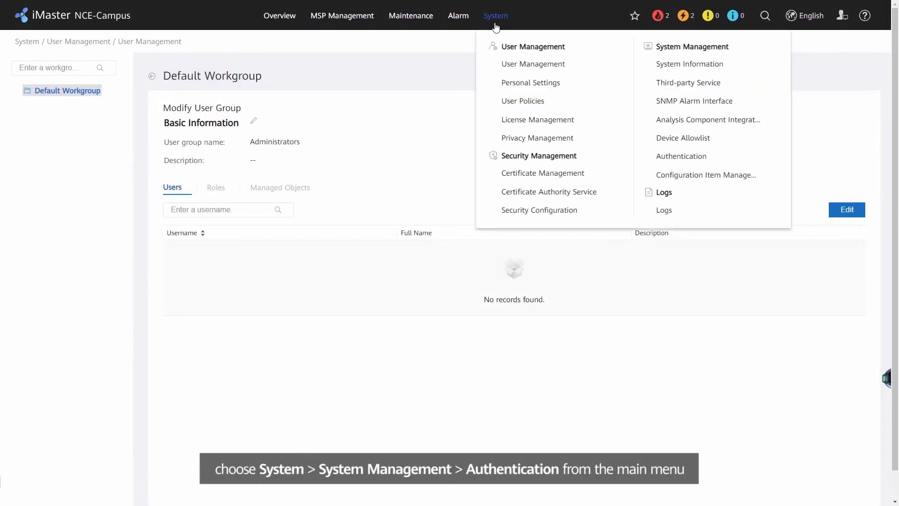
mouse_move(682, 155)
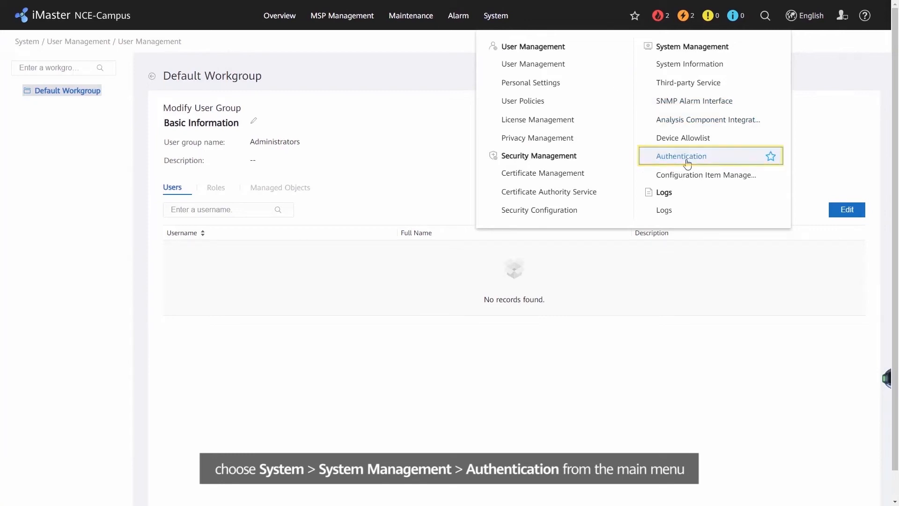
click(680, 155)
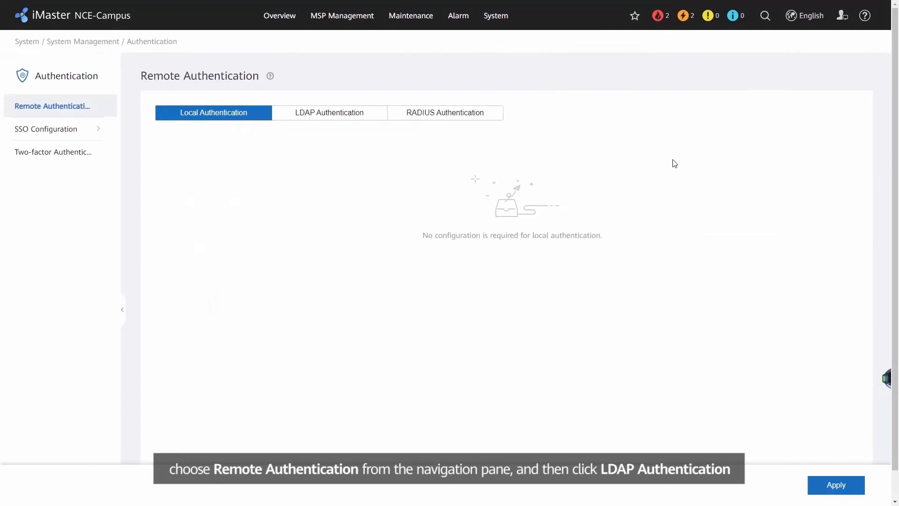
- Show the LDAP Authentication form and scroll down to User-to-User Group Bindings
click(329, 112)
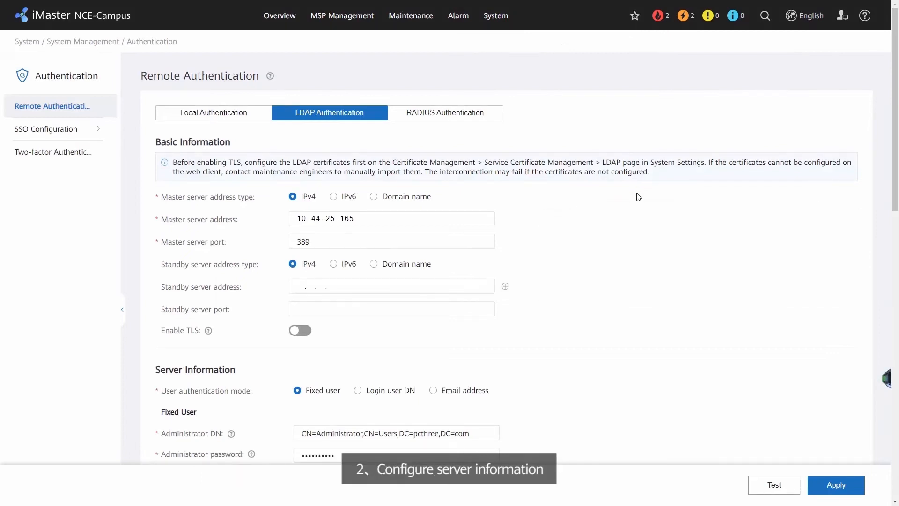
scroll(down, 3)
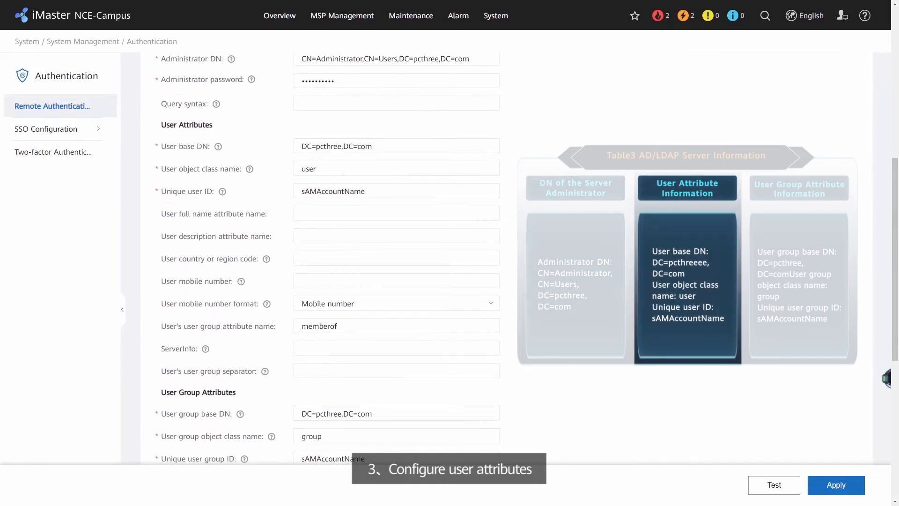
scroll(down, 3)
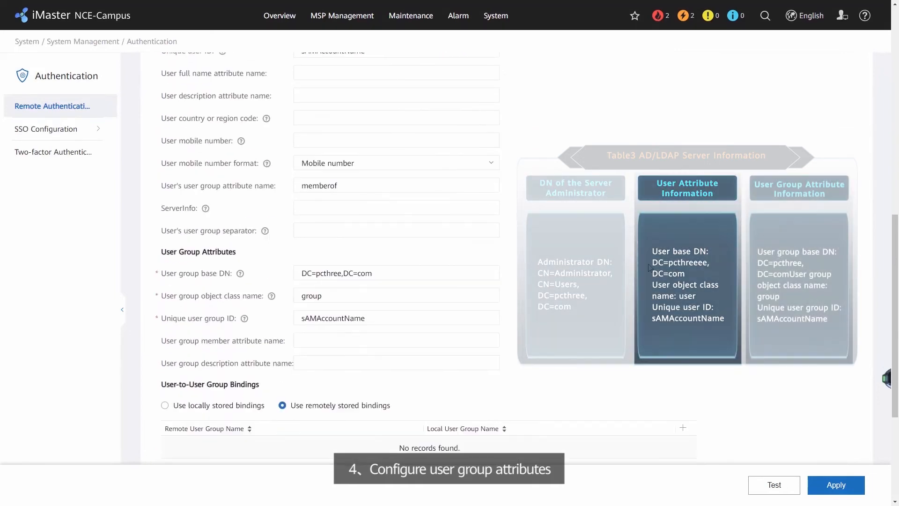
scroll(down, 3)
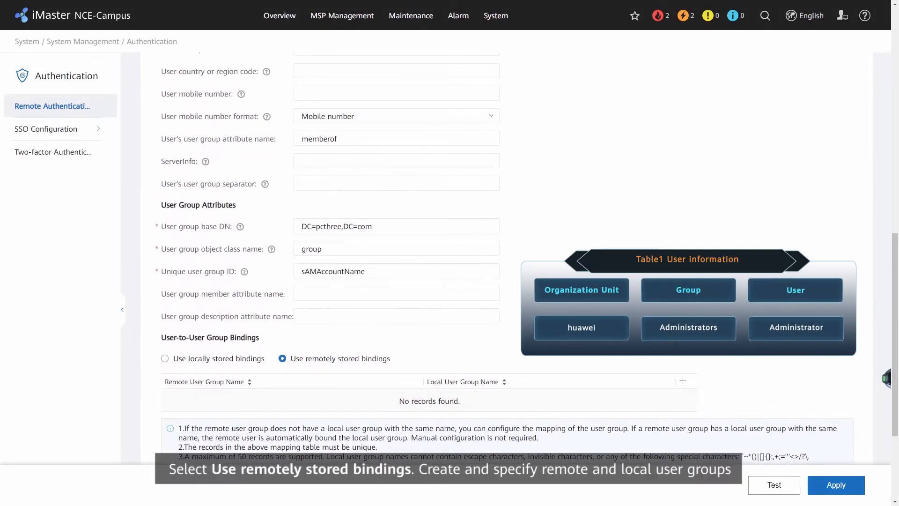
- Enter 'Administrators' as the local group name for the remote Administrators binding
text(Administrat)
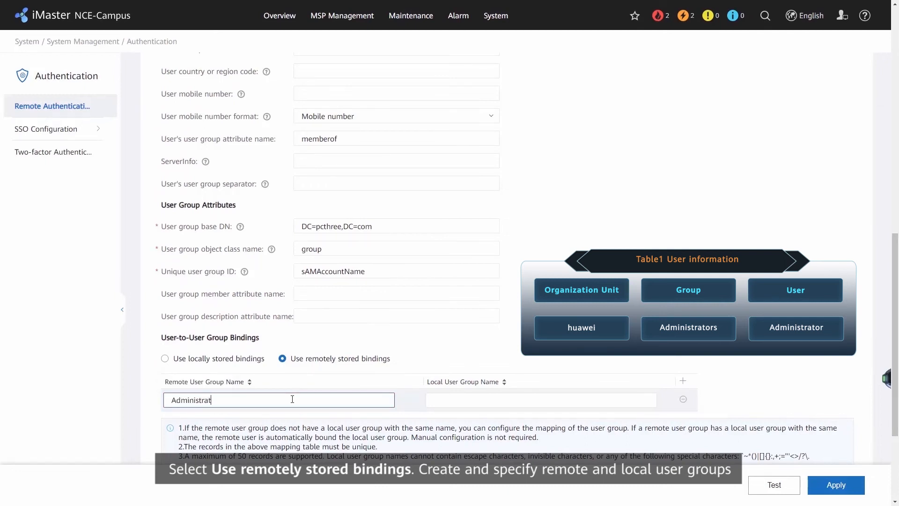
click(540, 400)
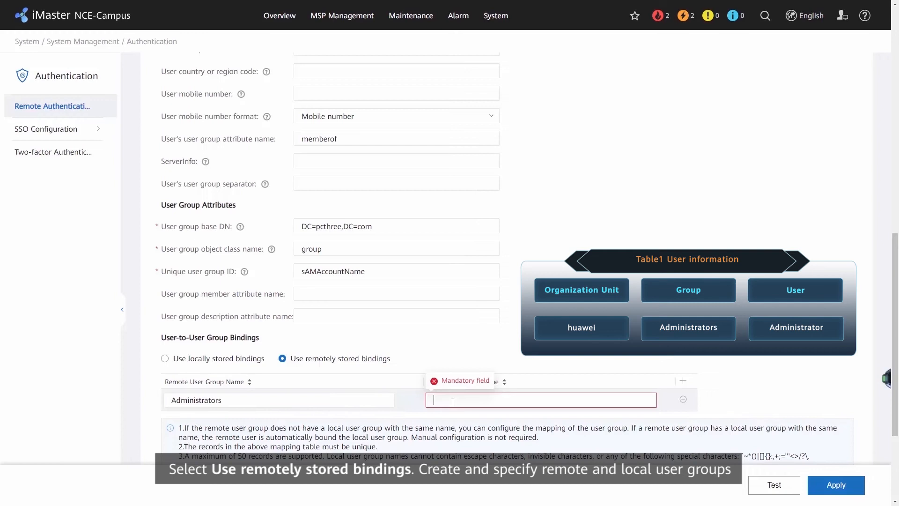
text(Admin)
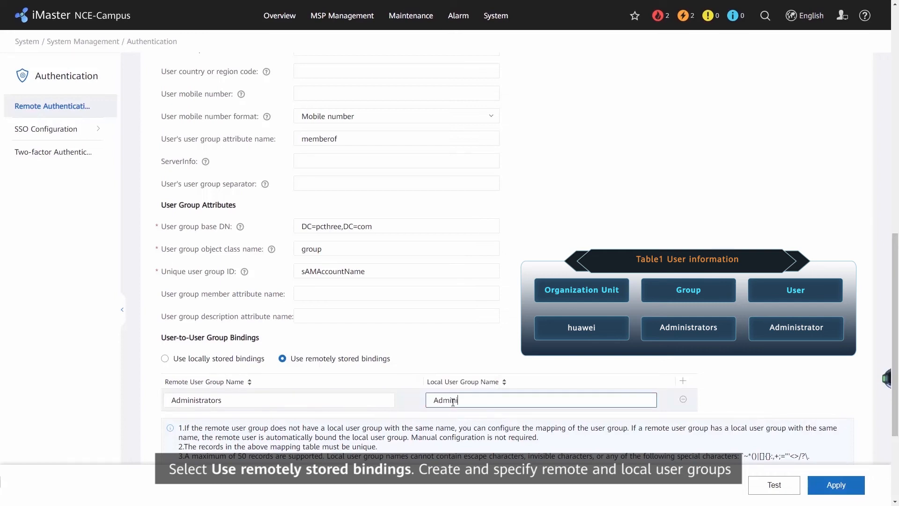
text(istrators)
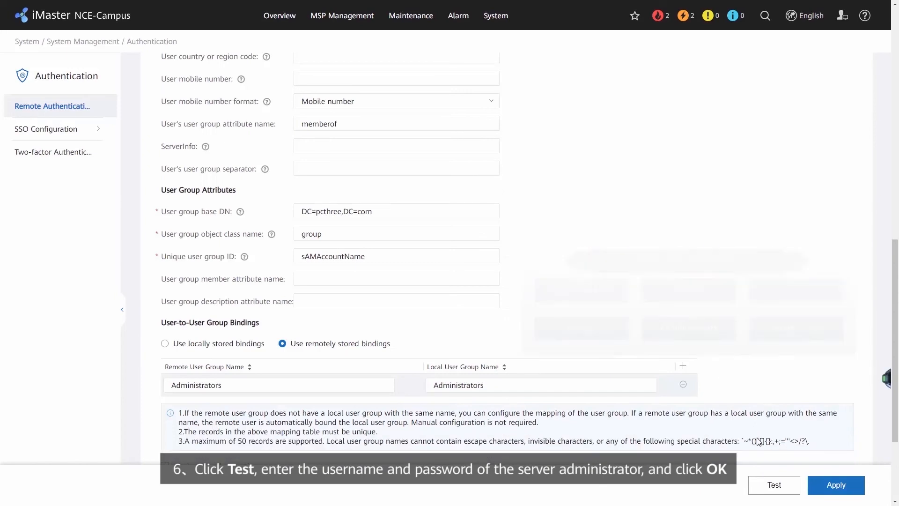
- Test the LDAP connection using the Administrator account, then apply the settings
click(774, 484)
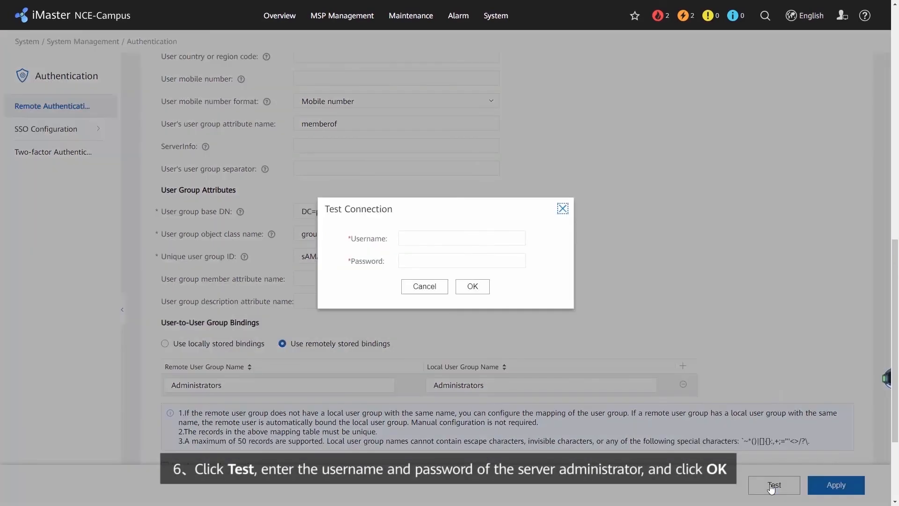
click(460, 238)
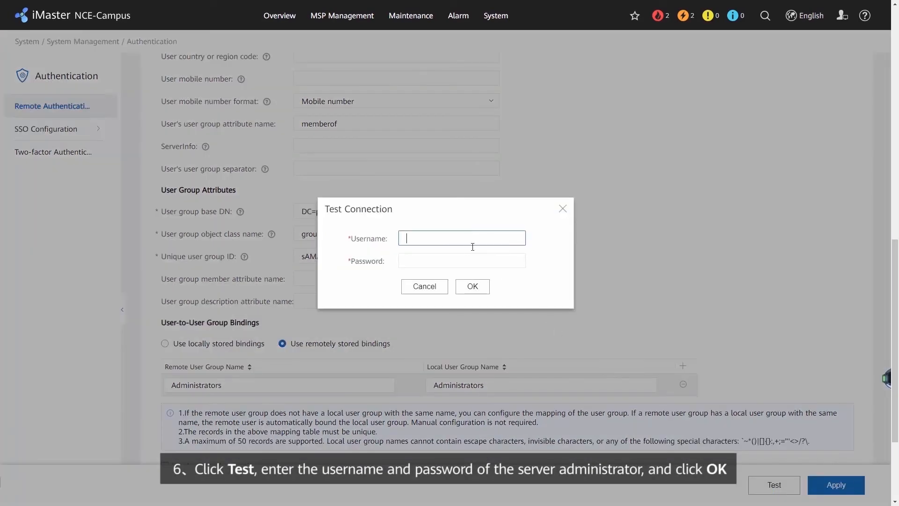
text(Administrator)
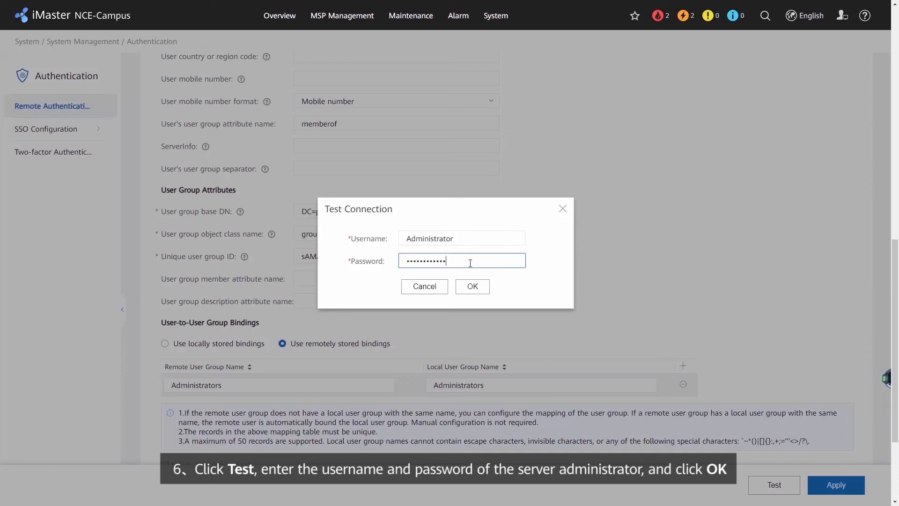
click(472, 286)
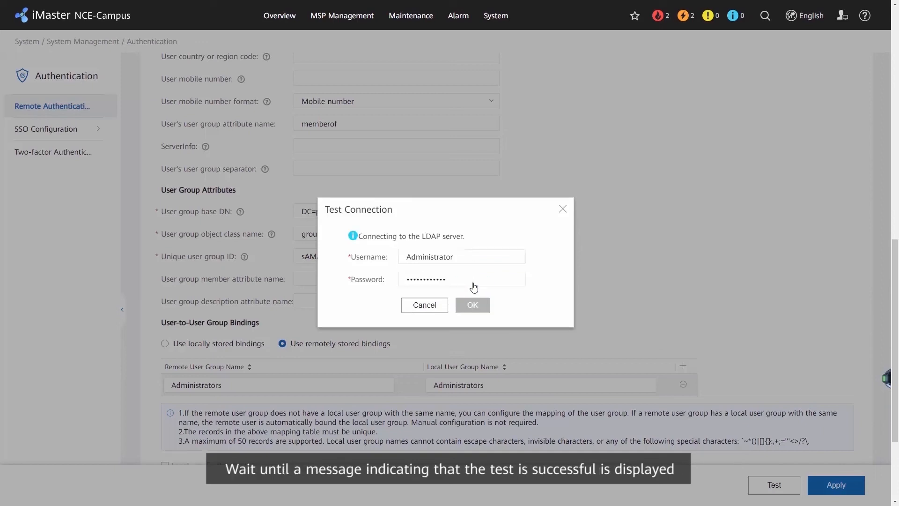
click(472, 305)
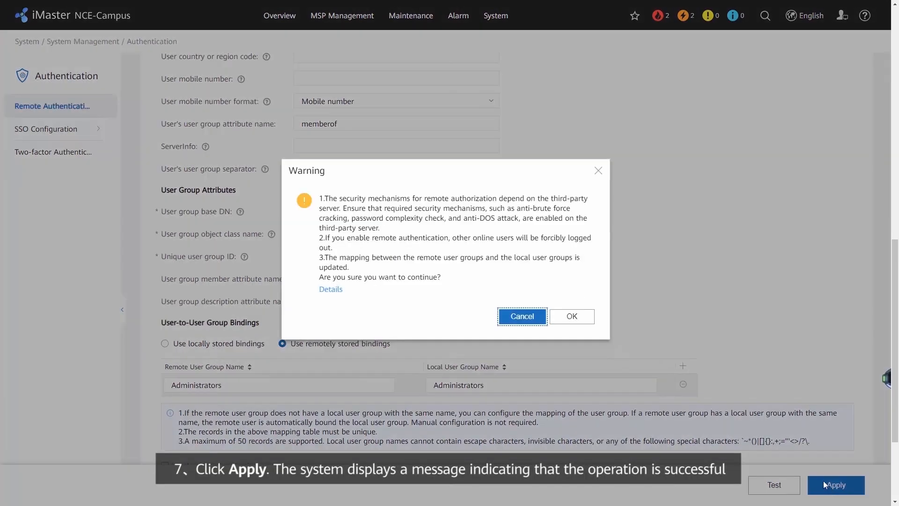
- Accept the enable-remote-authentication warning and the success message
click(570, 316)
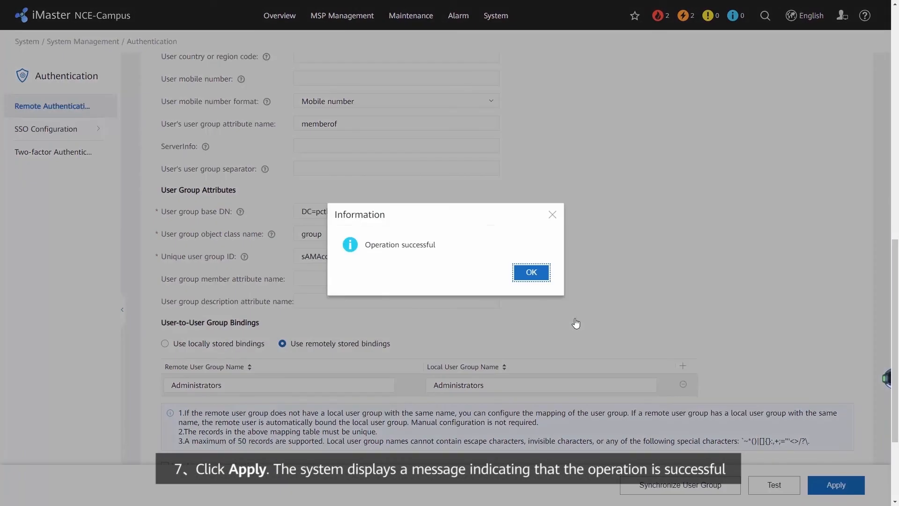
click(529, 271)
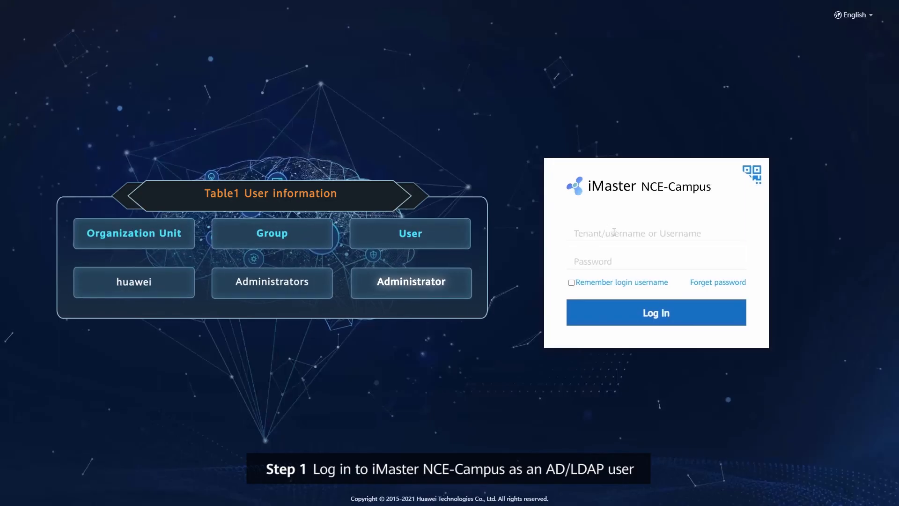
- Sign in with username 'Administrator' and its password
text(Administ)
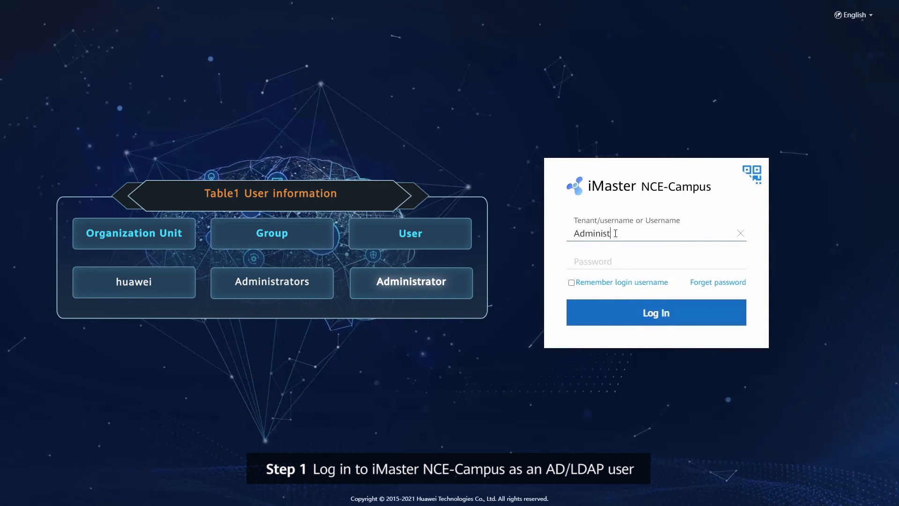
text(rato)
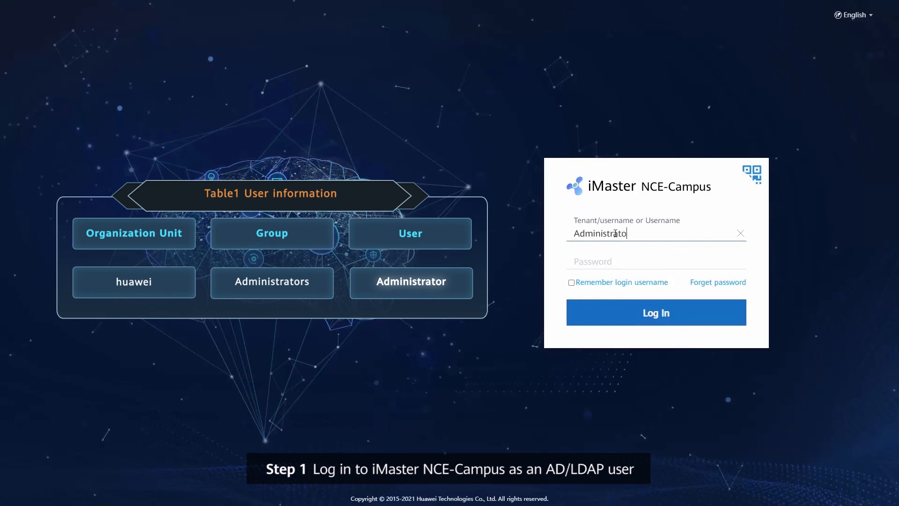
text(r)
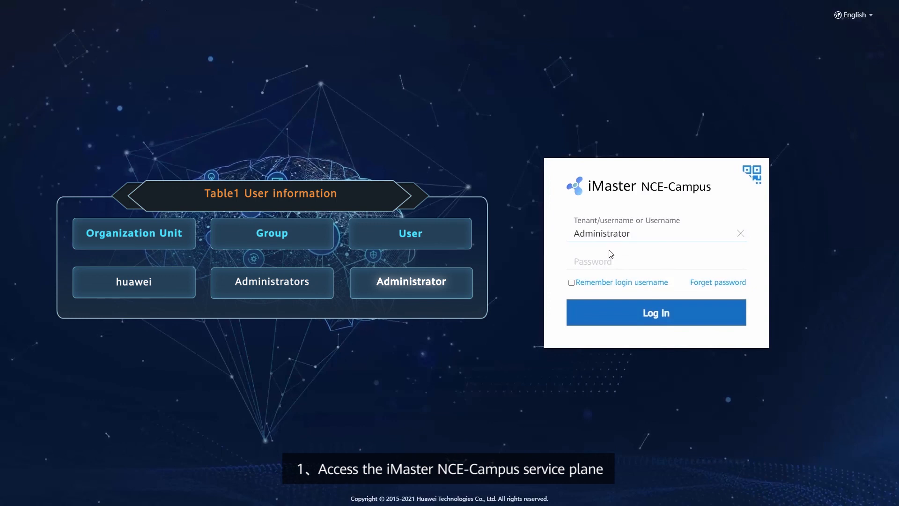
click(630, 261)
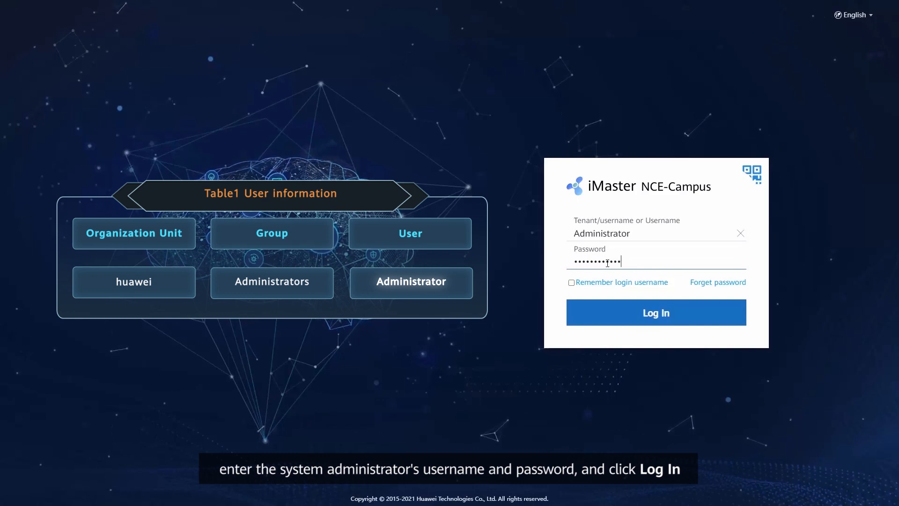
click(655, 313)
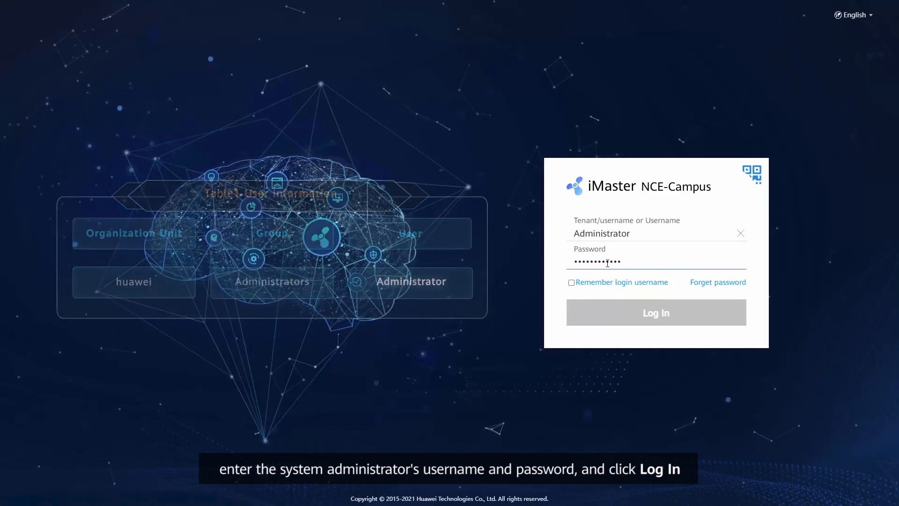
click(656, 312)
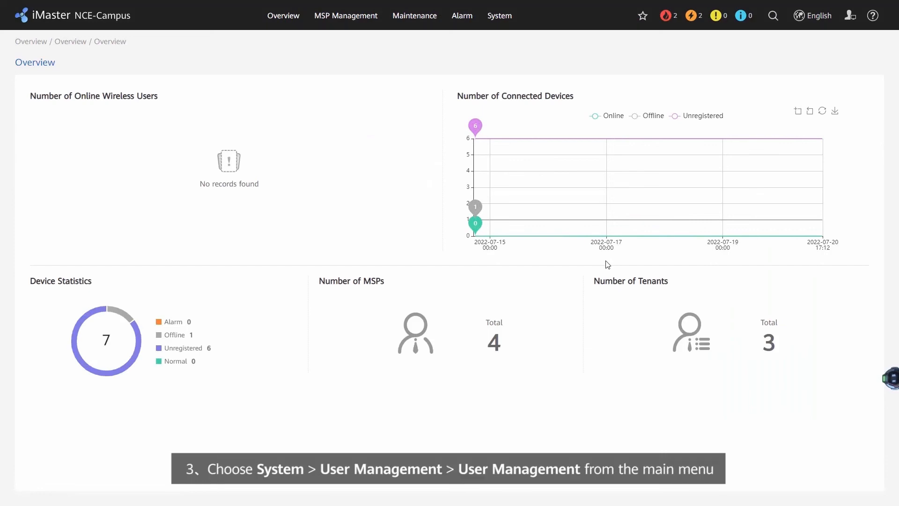
- Open System > User Management and expand the Administrator user's row
click(500, 15)
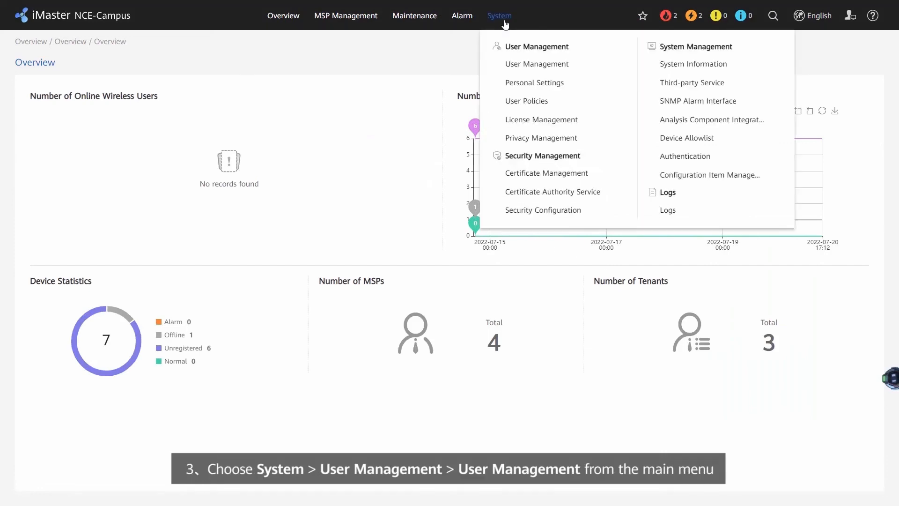
mouse_move(536, 64)
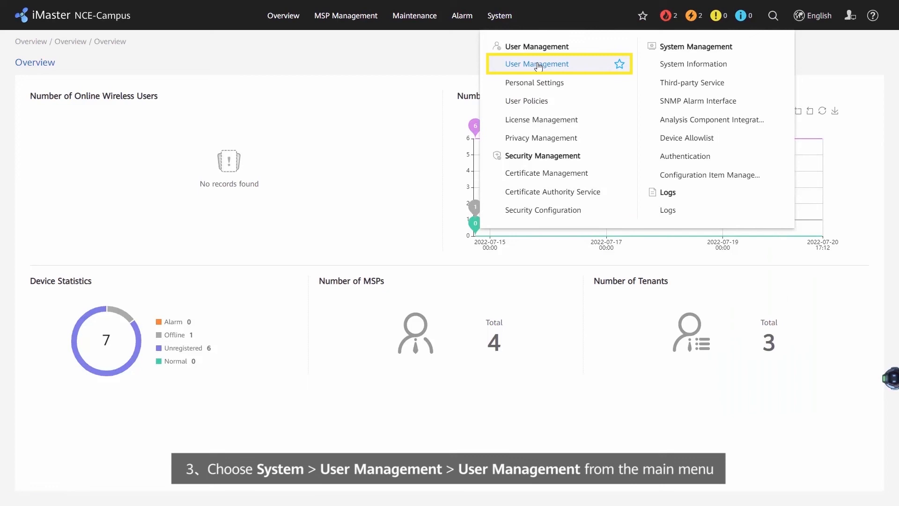
click(537, 64)
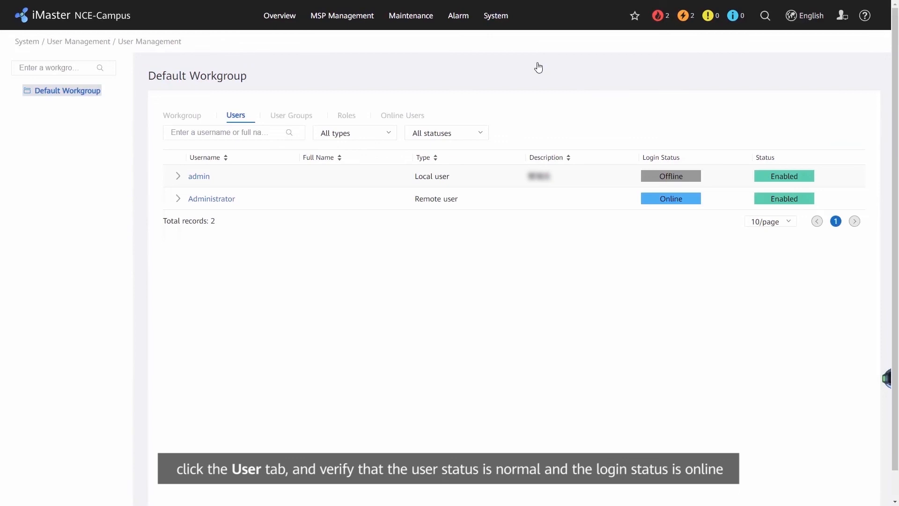
click(178, 199)
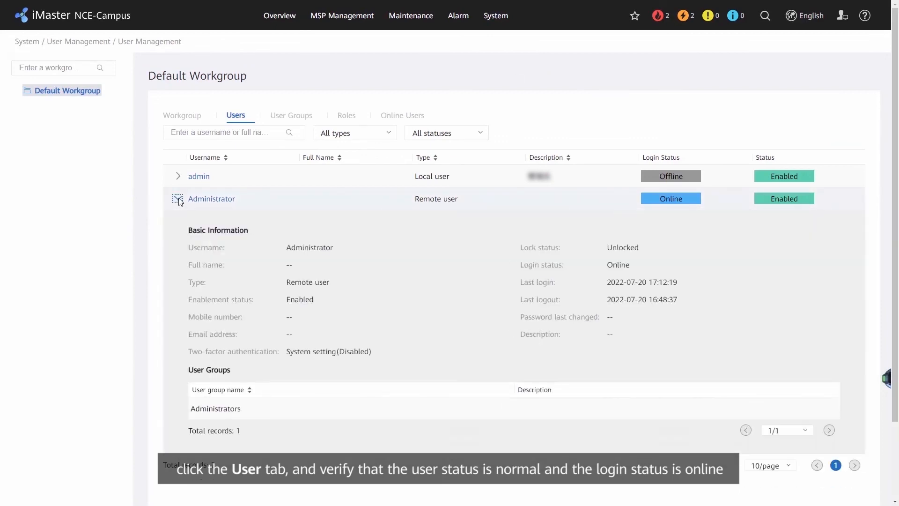